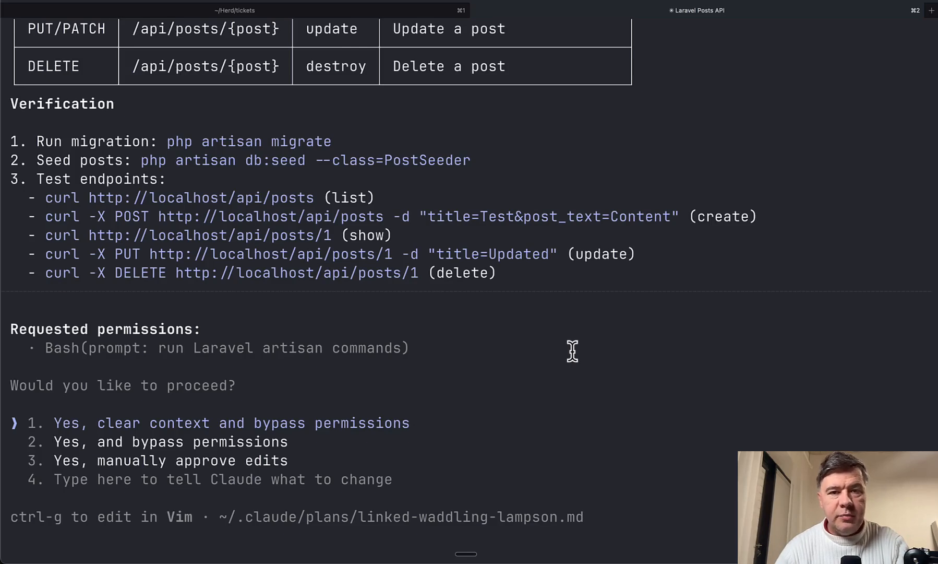
pyautogui.moveTo(513, 425)
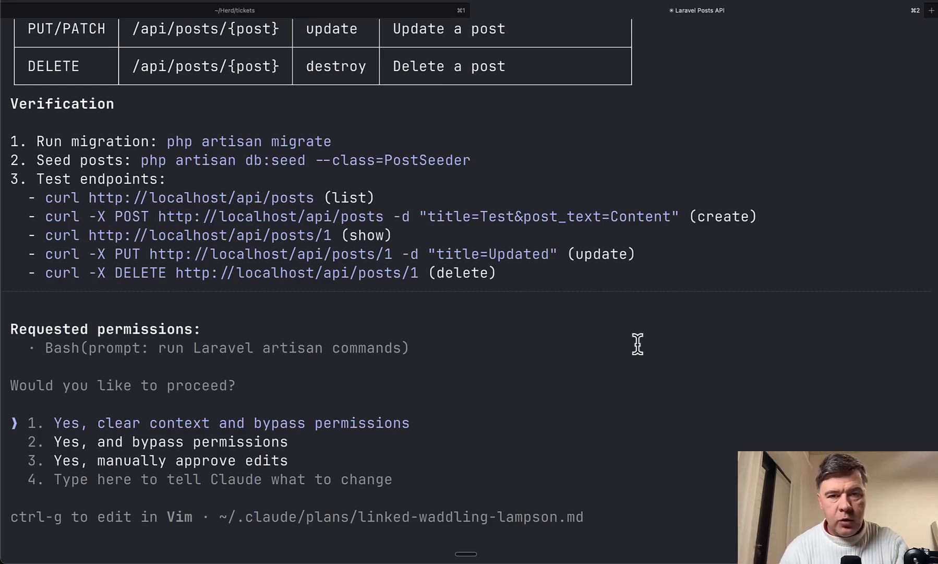
# Step: Review the Laravel Posts API plan, then move the answer to 'Yes, and bypass permissions'
pyautogui.doubleClick(178, 422)
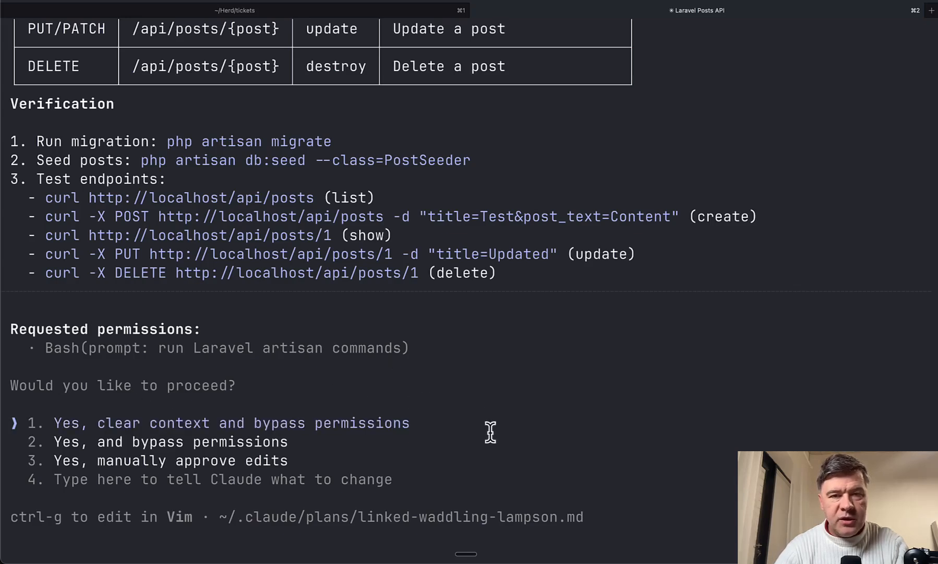
pyautogui.moveTo(302, 442)
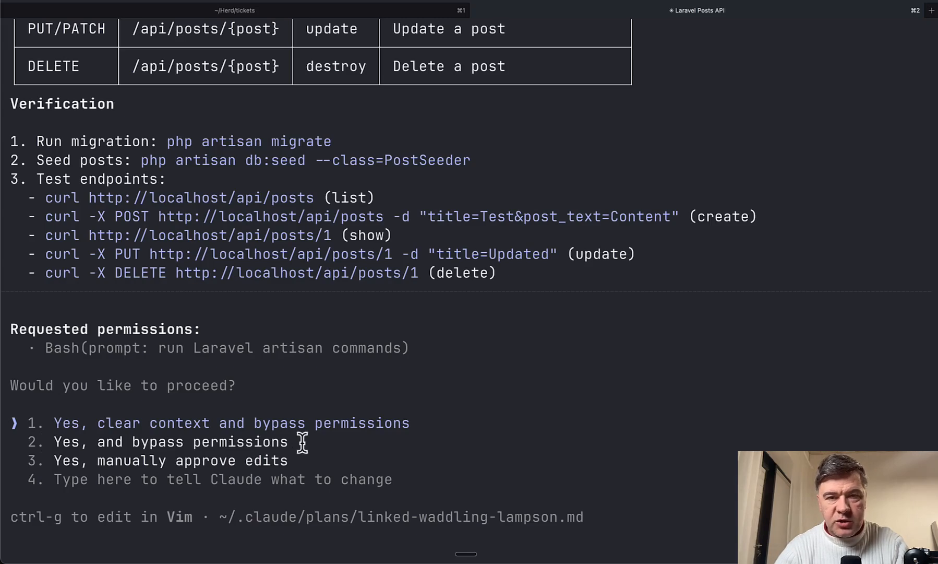
pyautogui.moveTo(385, 462)
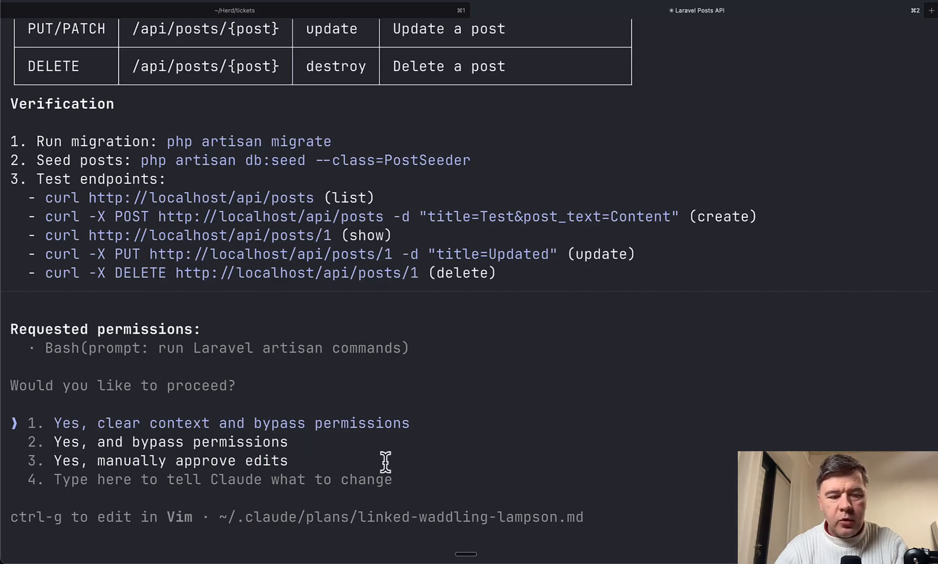
pyautogui.moveTo(390, 462)
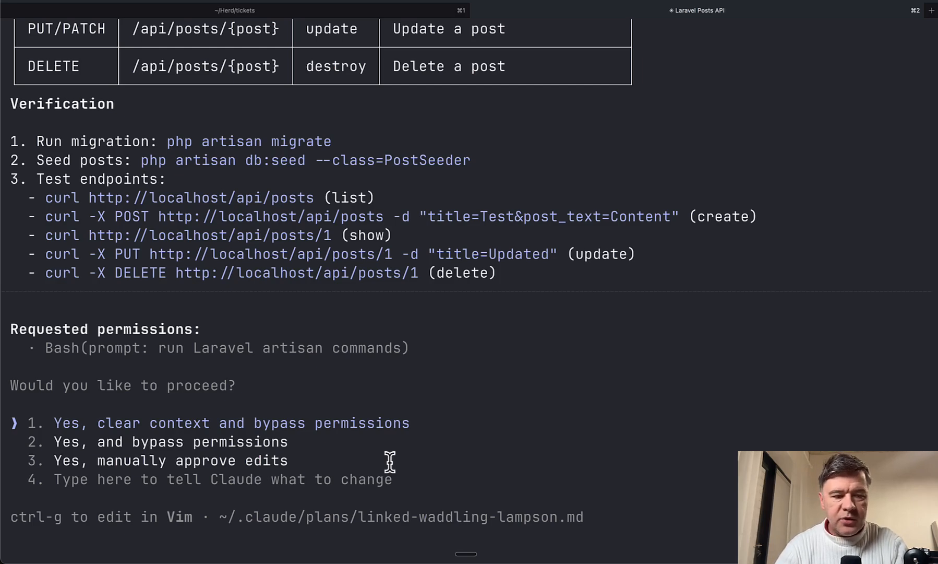
pyautogui.moveTo(179, 404)
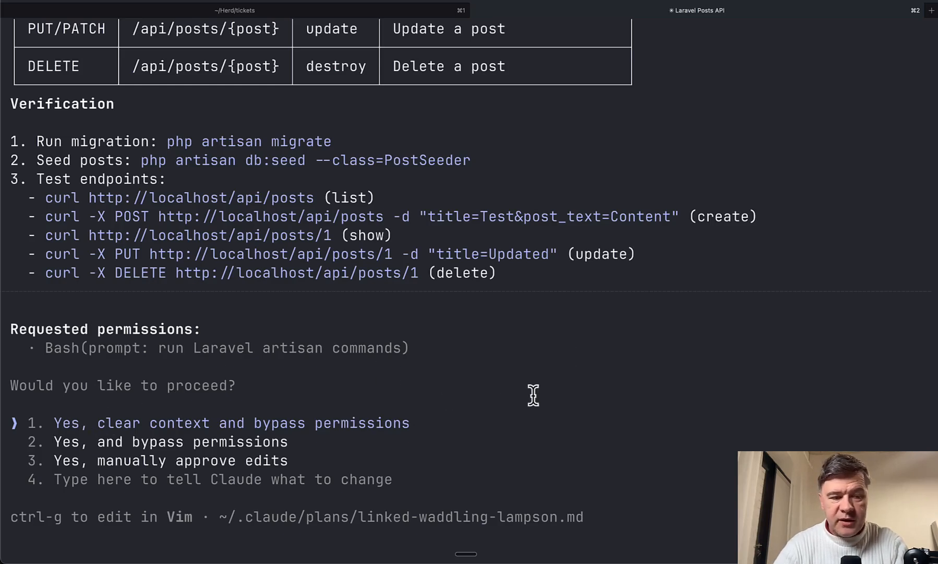
pyautogui.press('Down')
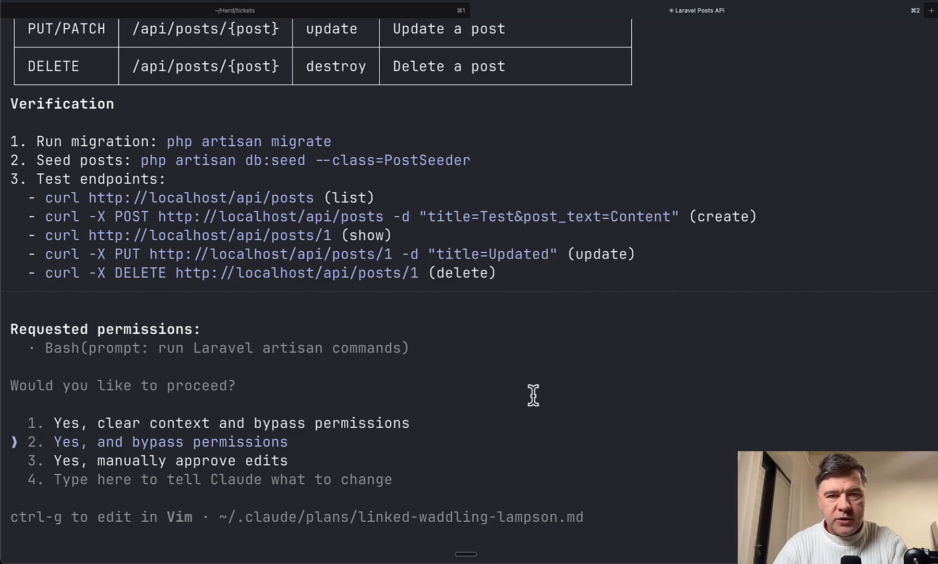
pyautogui.moveTo(374, 335)
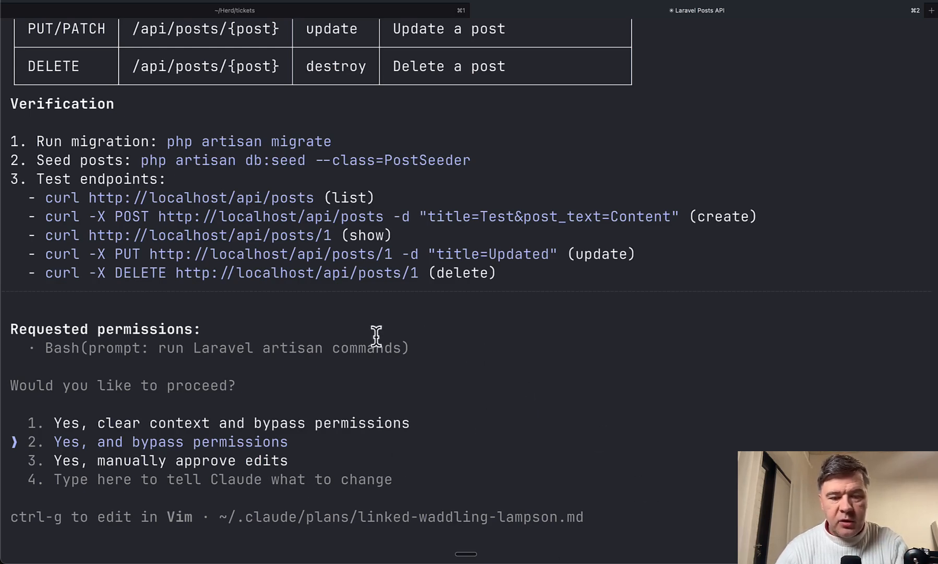
pyautogui.moveTo(563, 326)
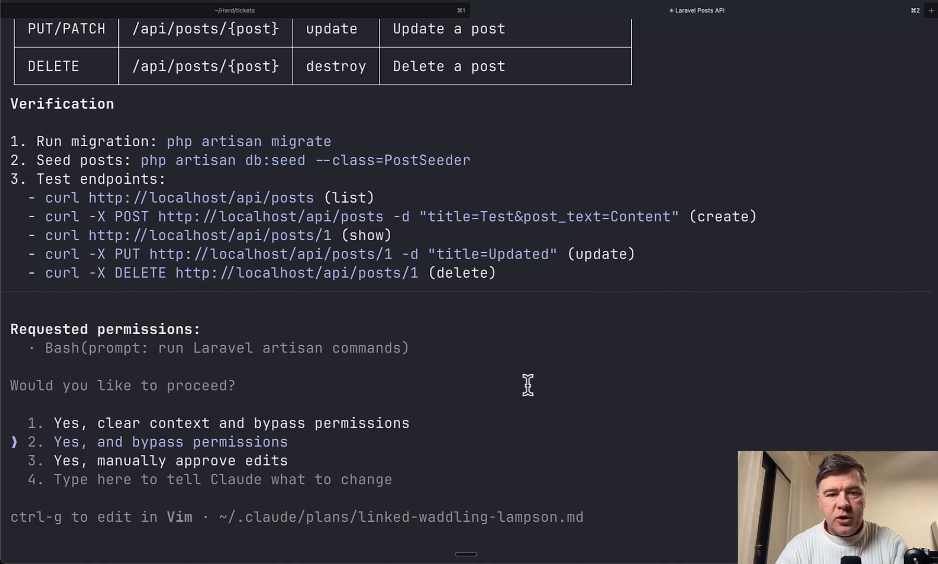
pyautogui.moveTo(547, 335)
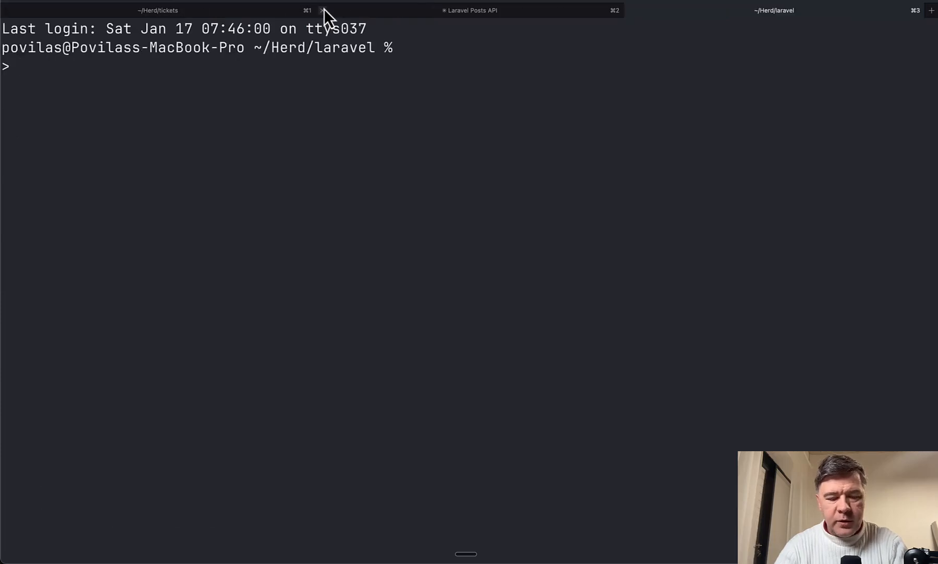
# Step: Open ~/.claude/plans/linked-waddling-lampson.md in vi and scroll through the plan
pyautogui.write('vi ~/.claude/plans/linked-waddling-lampson.md')
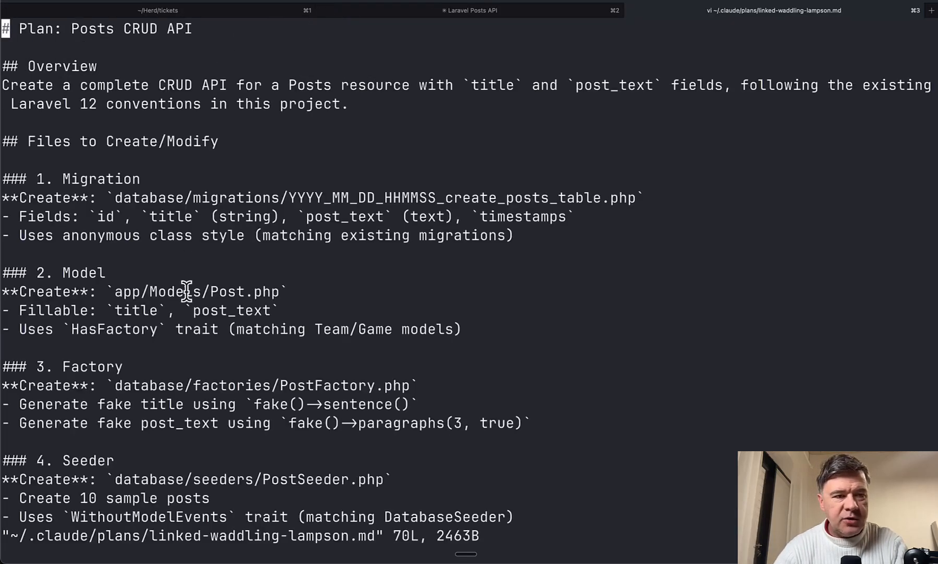
pyautogui.scroll(-3)
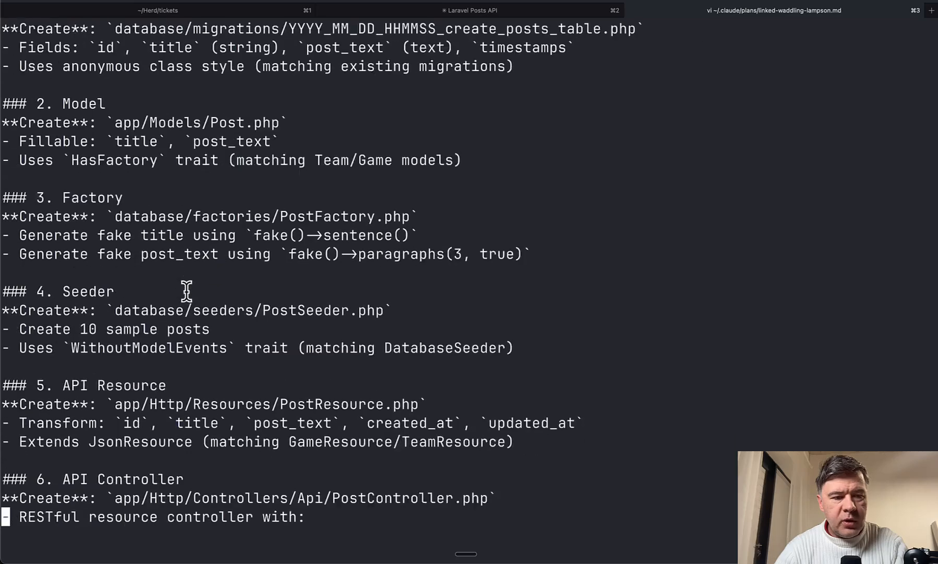
pyautogui.scroll(-3)
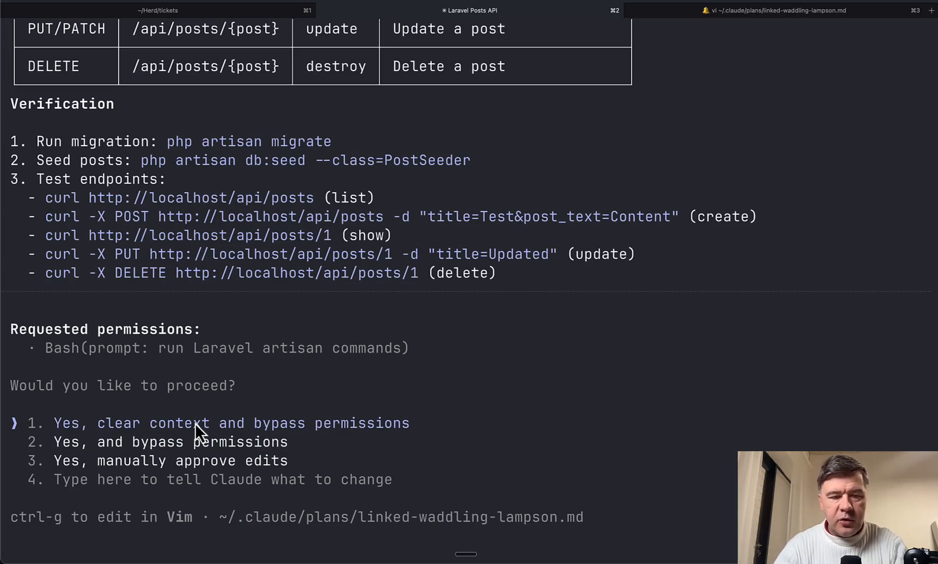
# Step: Move the approval answer down, then scroll the claude-code CHANGELOG.md and X post
pyautogui.press('Down')
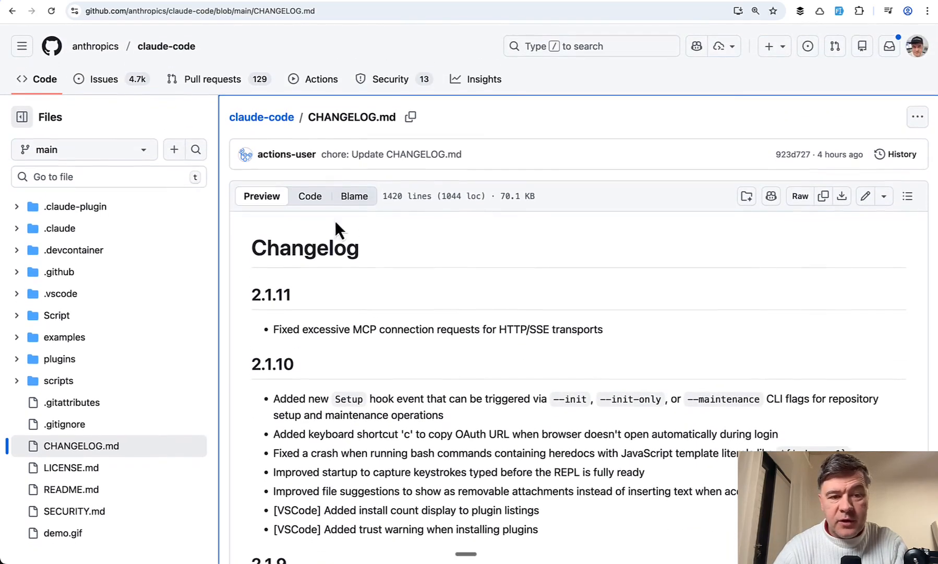
pyautogui.scroll(-3)
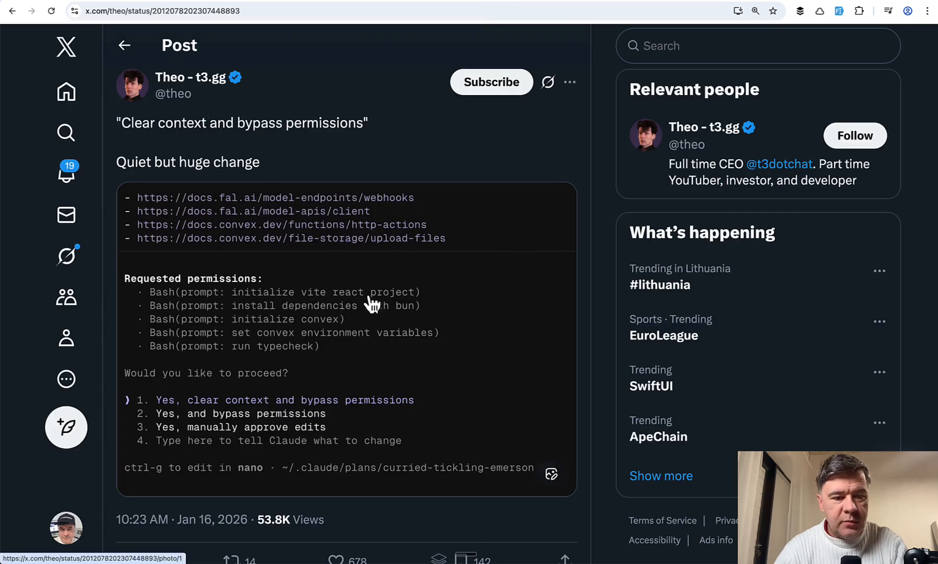
# Step: Scroll the X post to reveal its engagement figures and reply thread
pyautogui.scroll(-3)
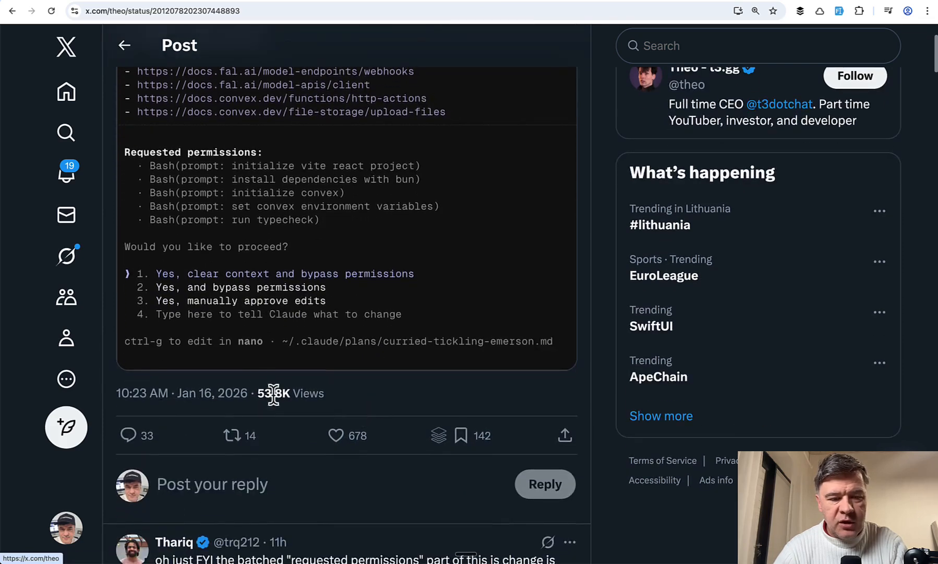
pyautogui.moveTo(400, 413)
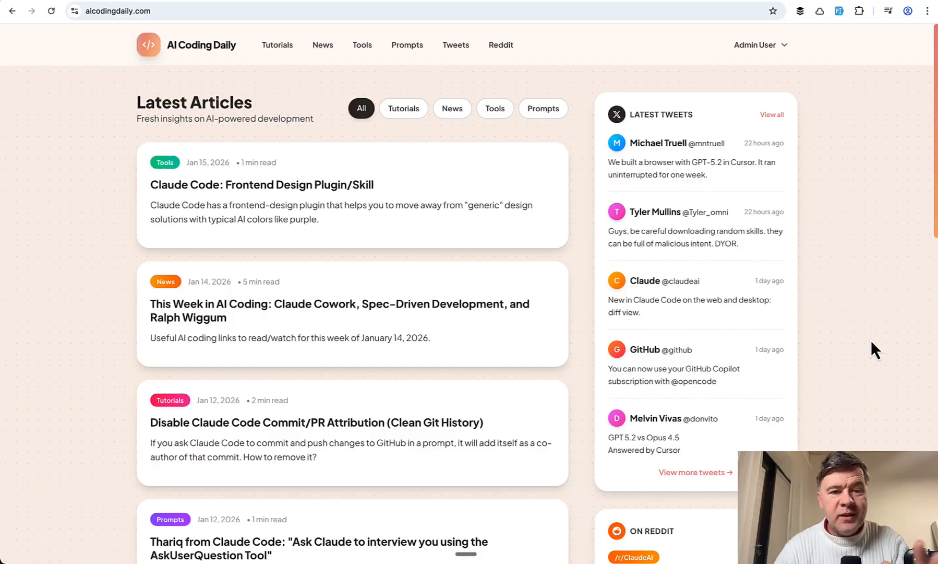
pyautogui.moveTo(725, 244)
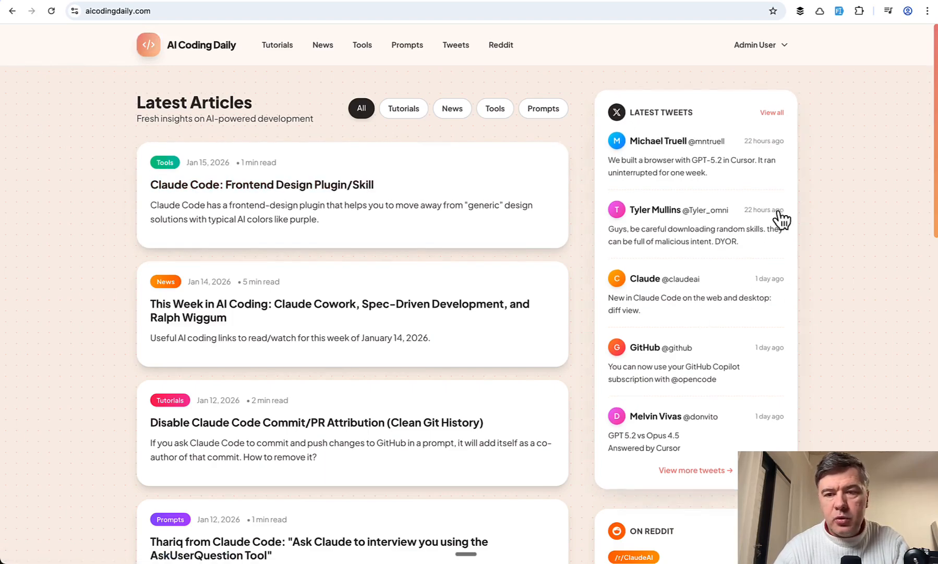
pyautogui.scroll(-3)
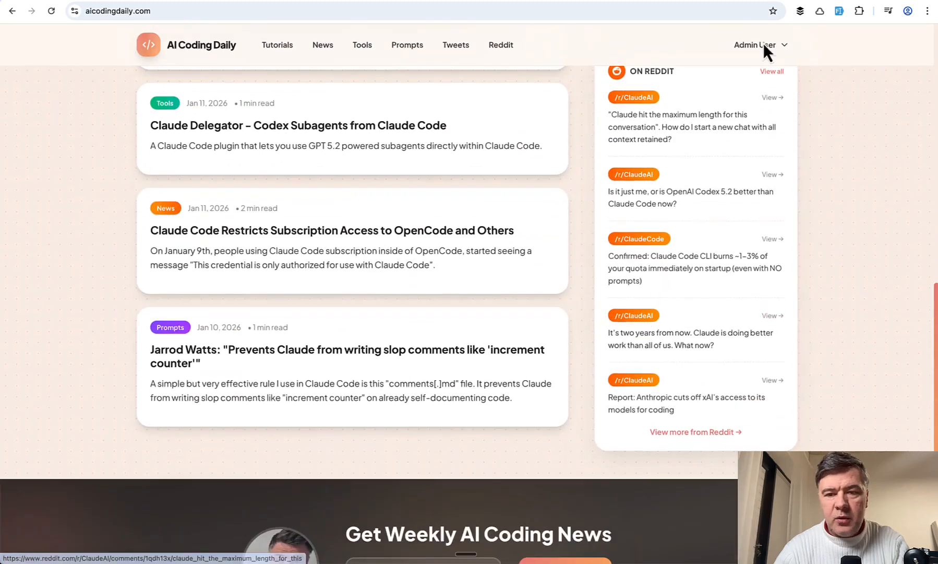
pyautogui.scroll(-3)
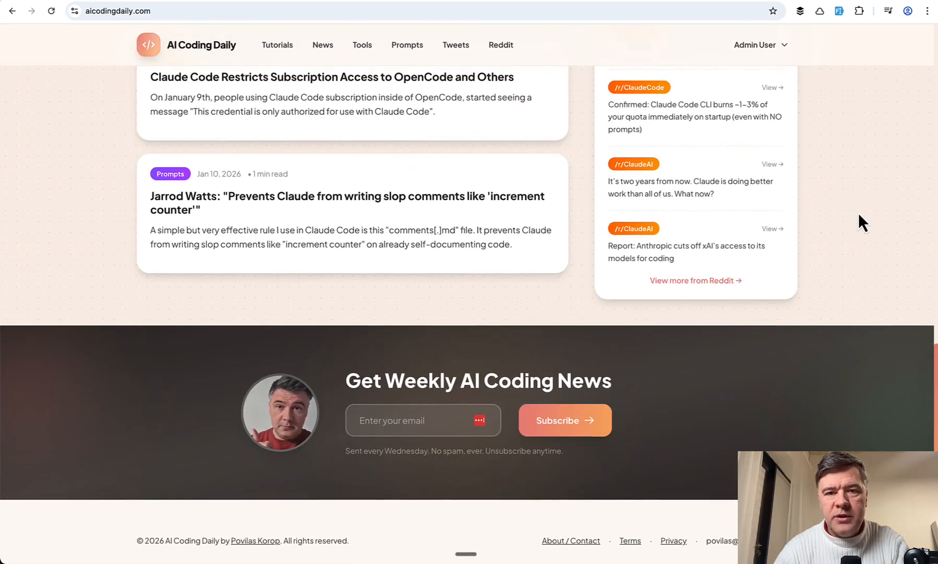
pyautogui.scroll(-3)
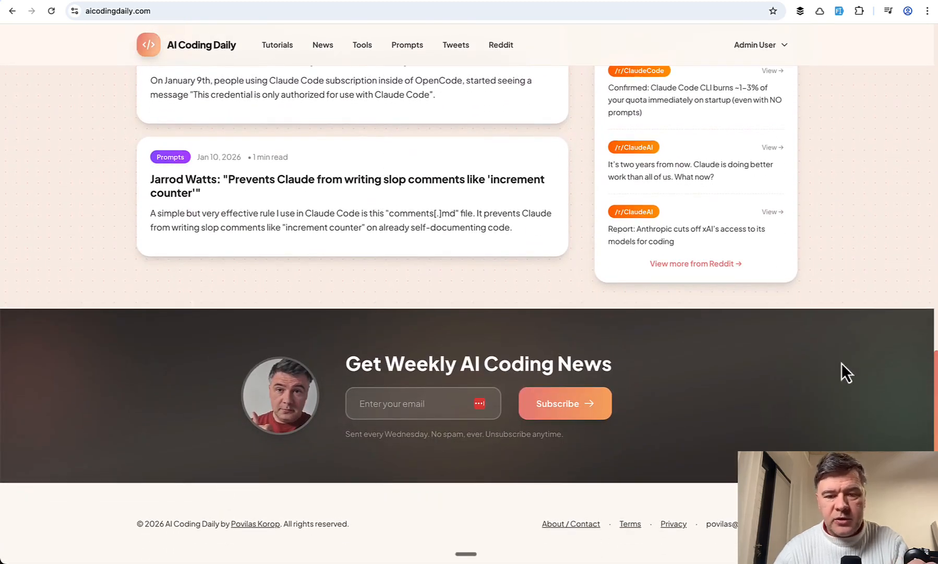